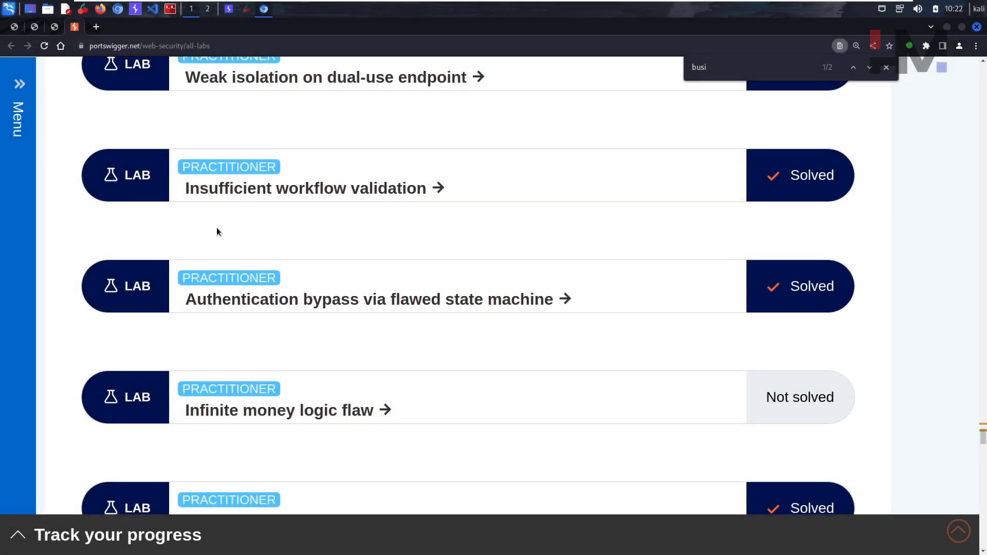
Launch the Insufficient workflow validation lab and log in as wiener, showing $100 store credit
click(307, 188)
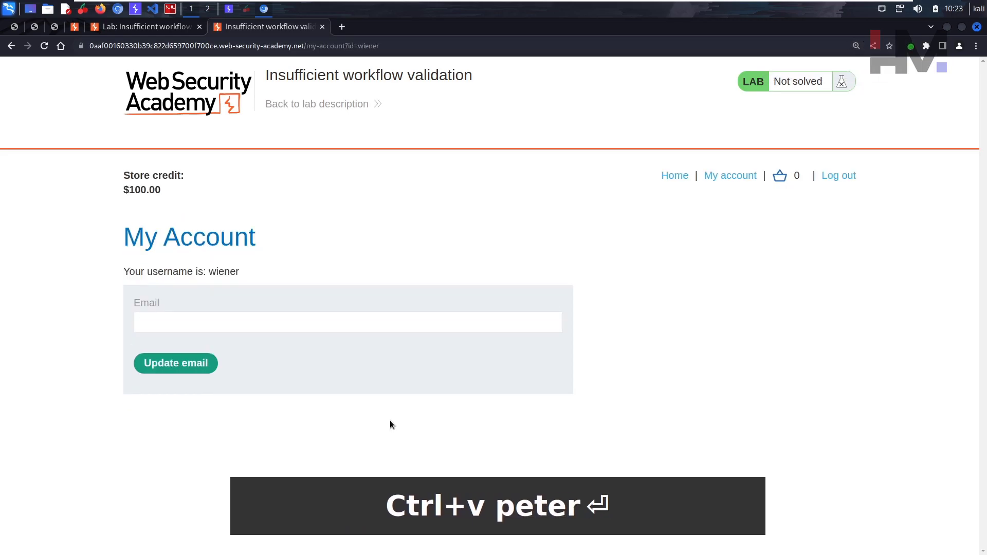
Zoom in, return to the shop home page and scroll through the product grid
key(ctrl+plus)
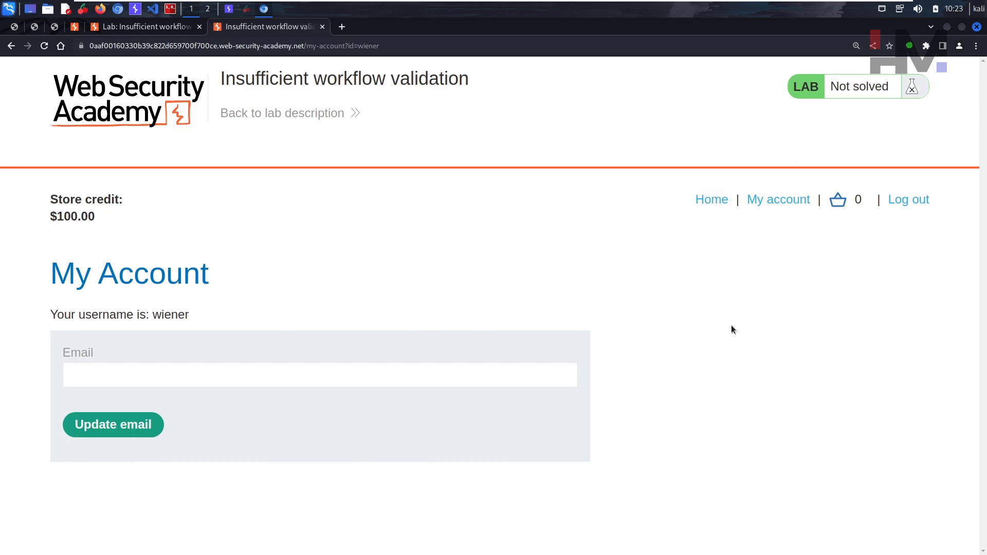
click(712, 199)
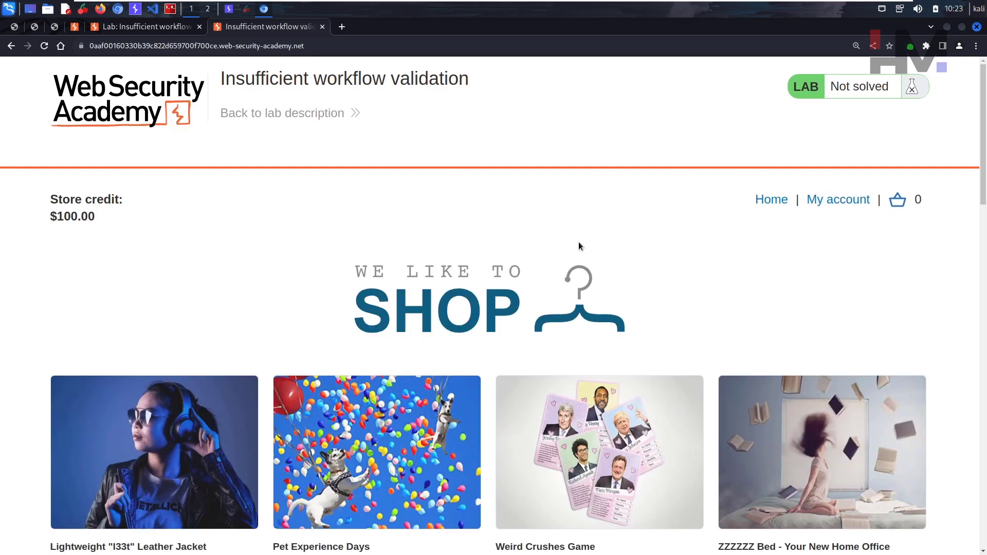
scroll(down, 3)
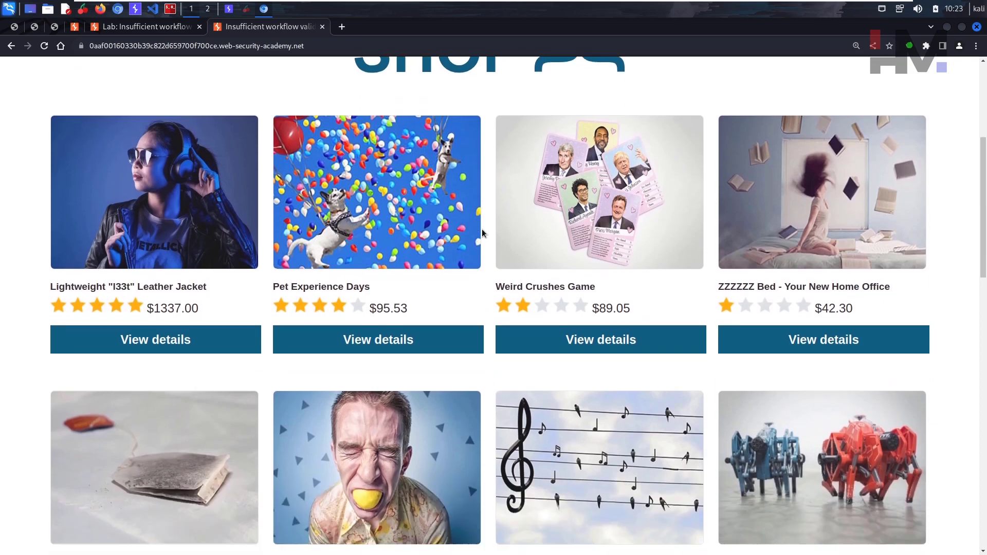
scroll(down, 3)
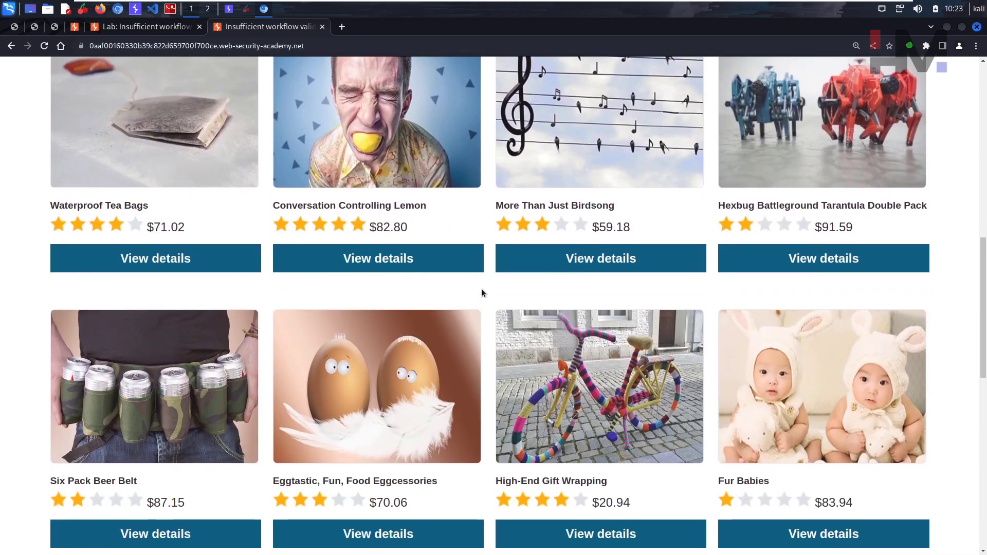
scroll(down, 3)
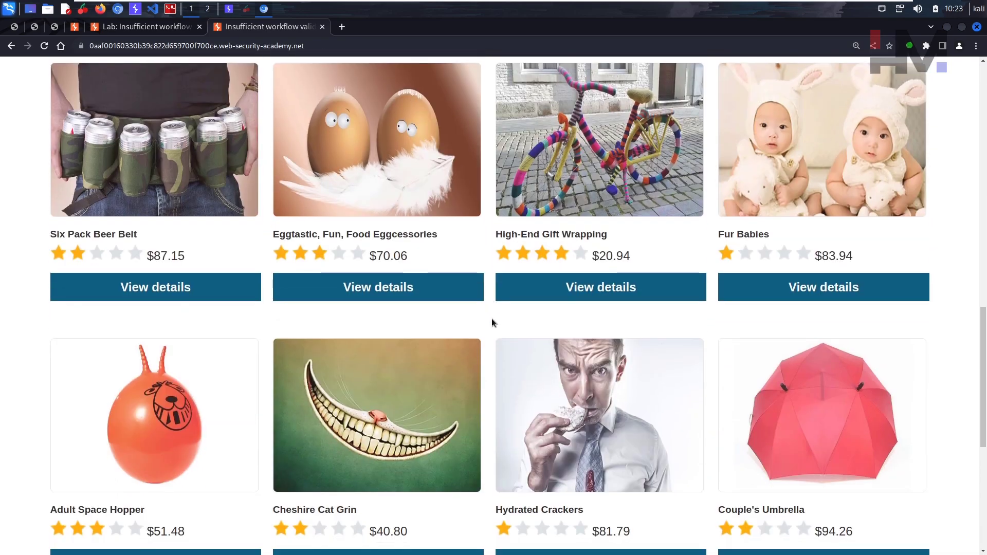
scroll(down, 3)
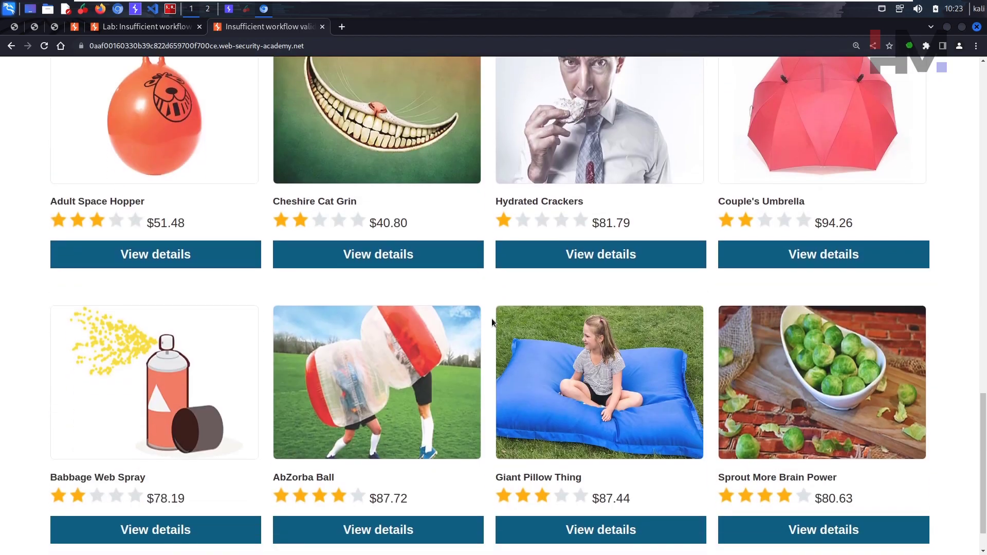
scroll(up, 3)
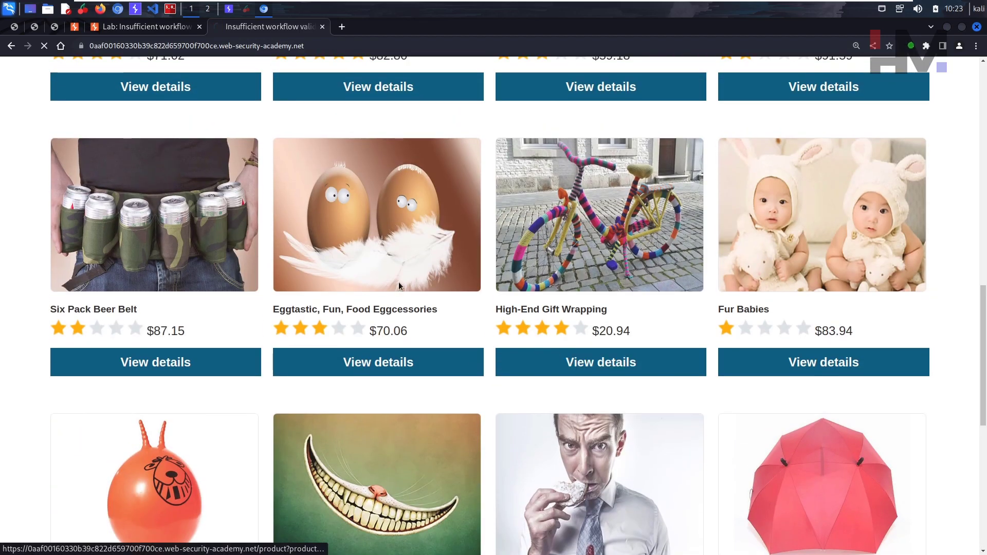
Order High-End Gift Wrapping from the cart, lowering store credit to $79.06
click(600, 362)
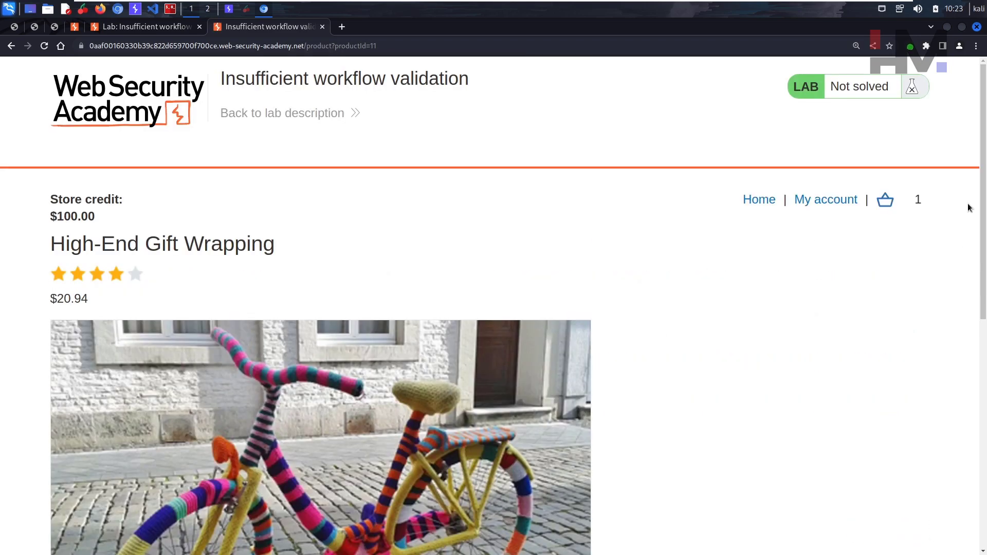
click(885, 199)
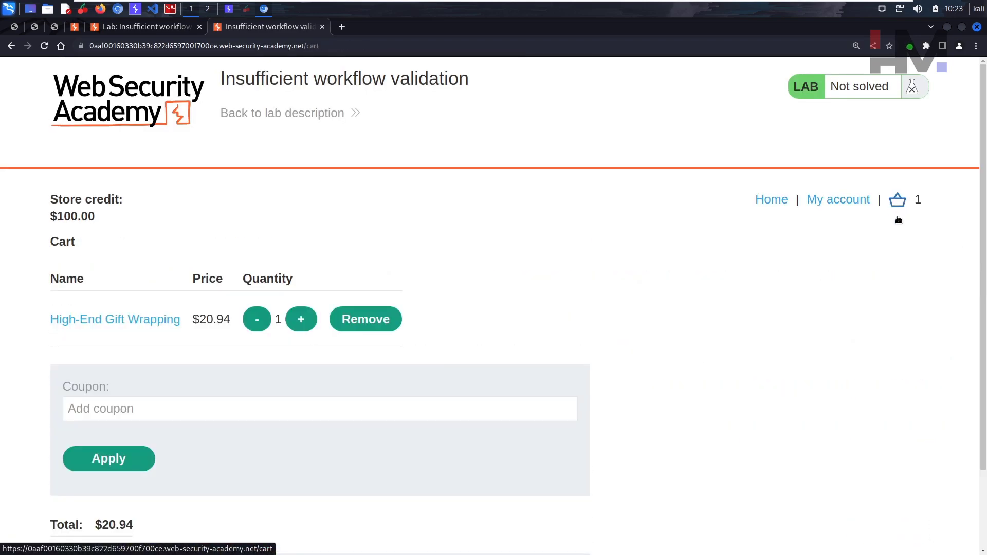
scroll(down, 3)
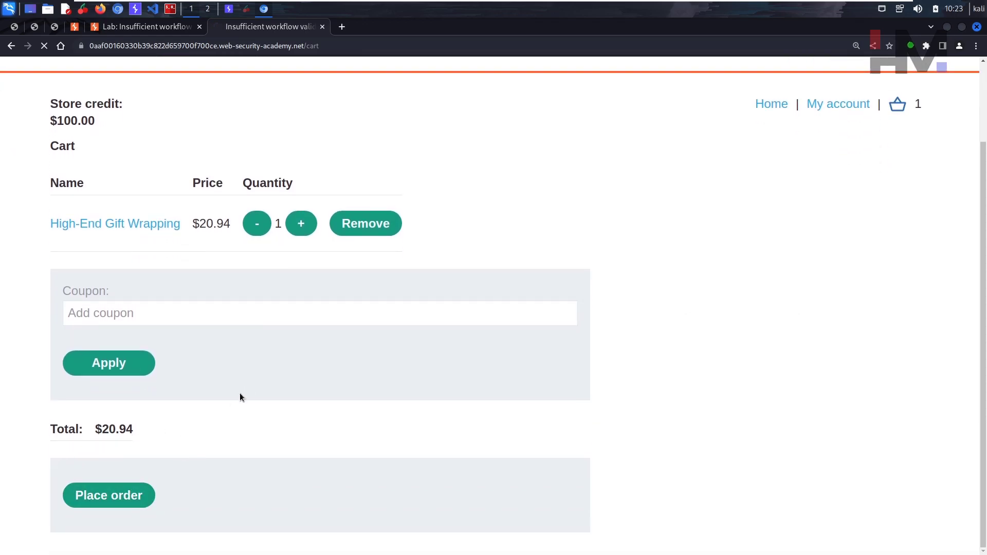
click(109, 496)
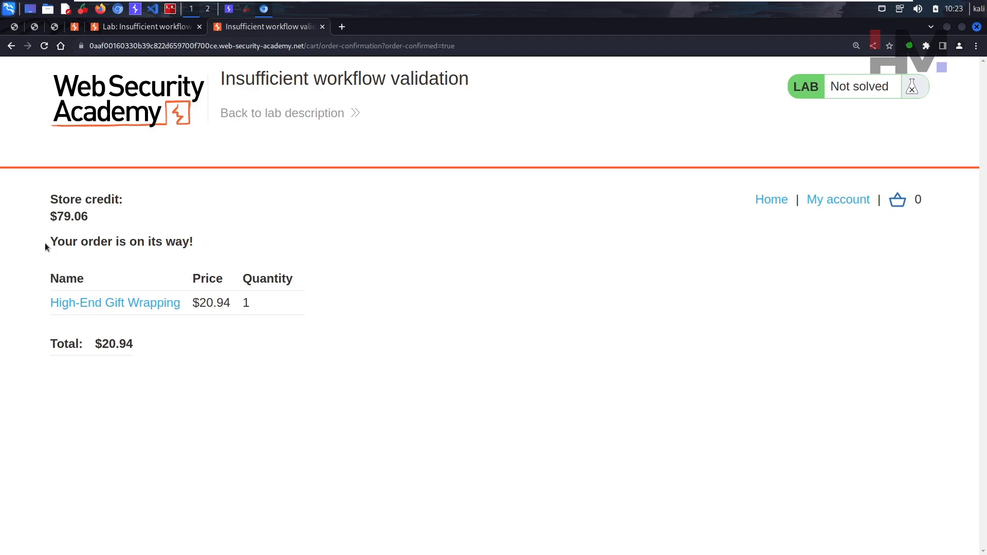
mouse_move(74, 215)
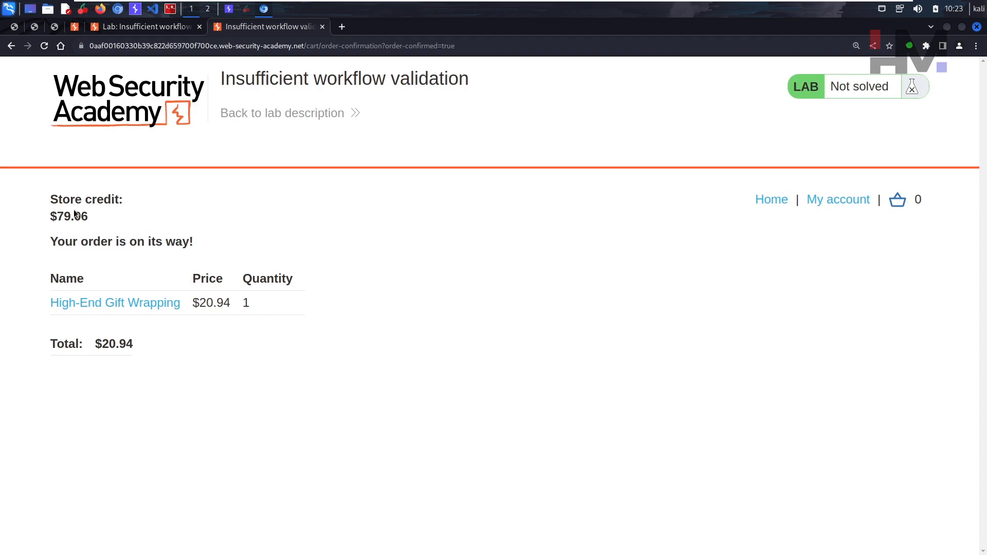
mouse_move(46, 219)
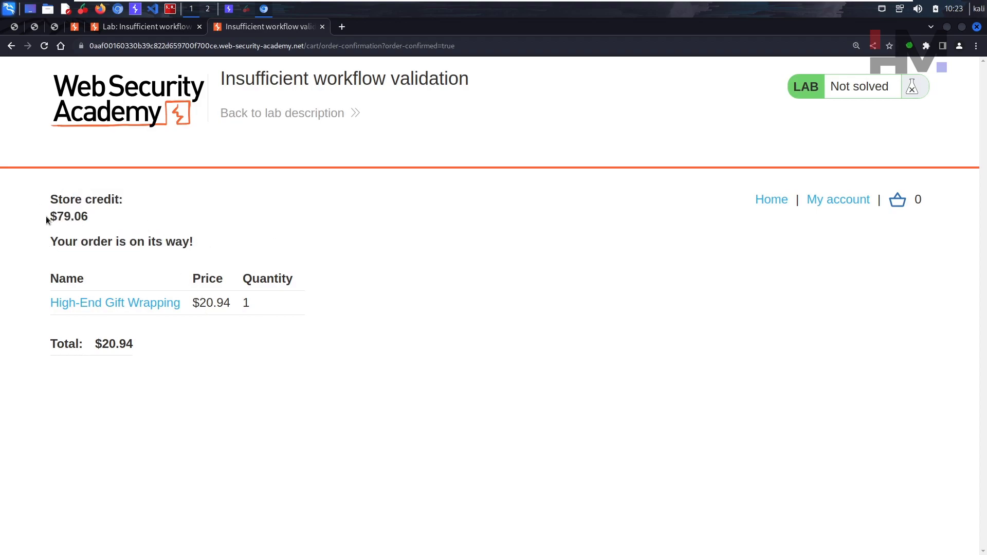
mouse_move(771, 200)
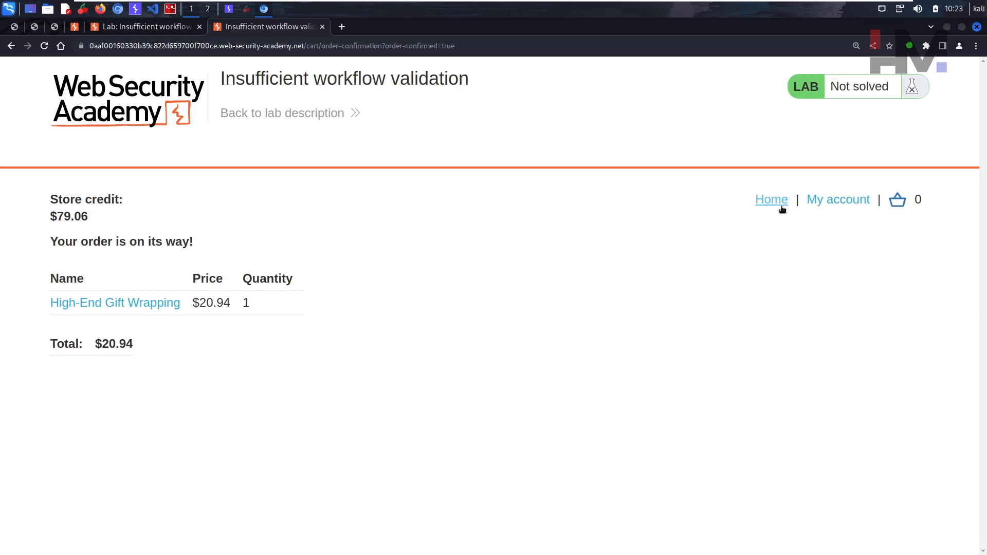
Open Proxy HTTP history and inspect the POST /cart add-to-cart request
click(771, 199)
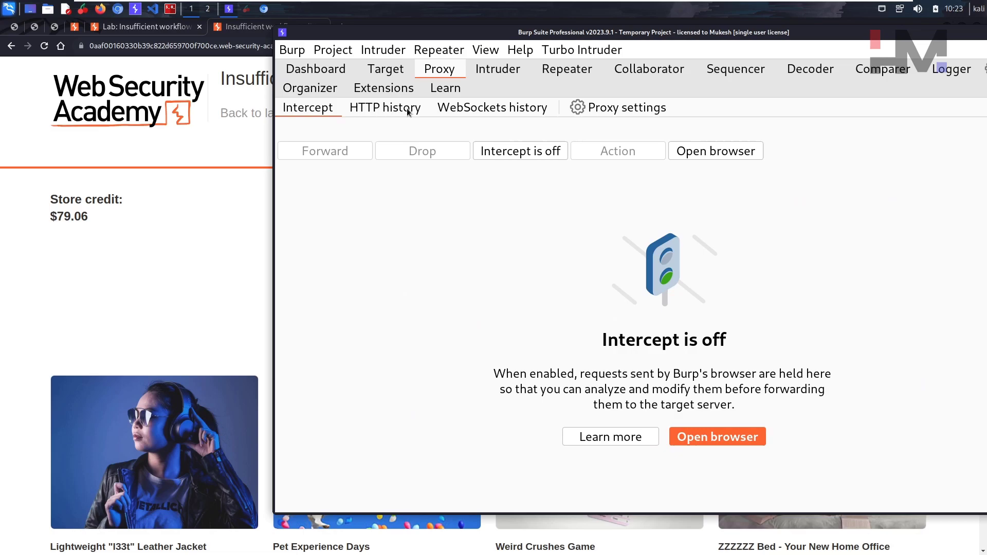
click(384, 107)
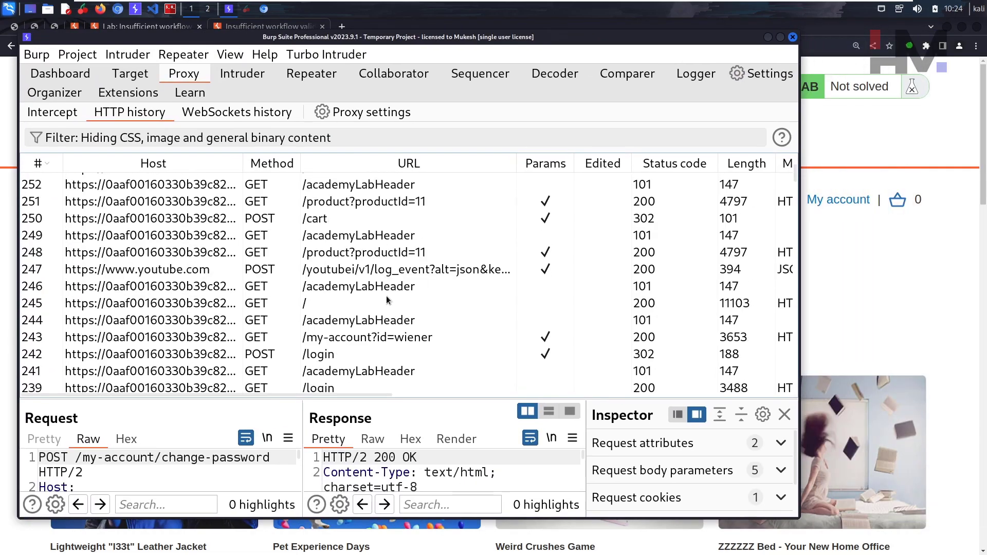
scroll(down, 3)
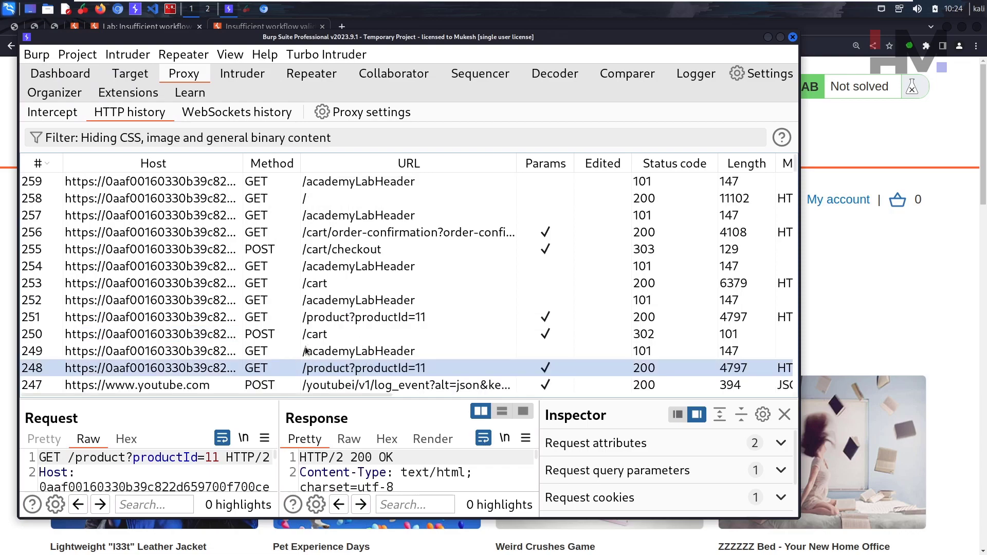
click(315, 334)
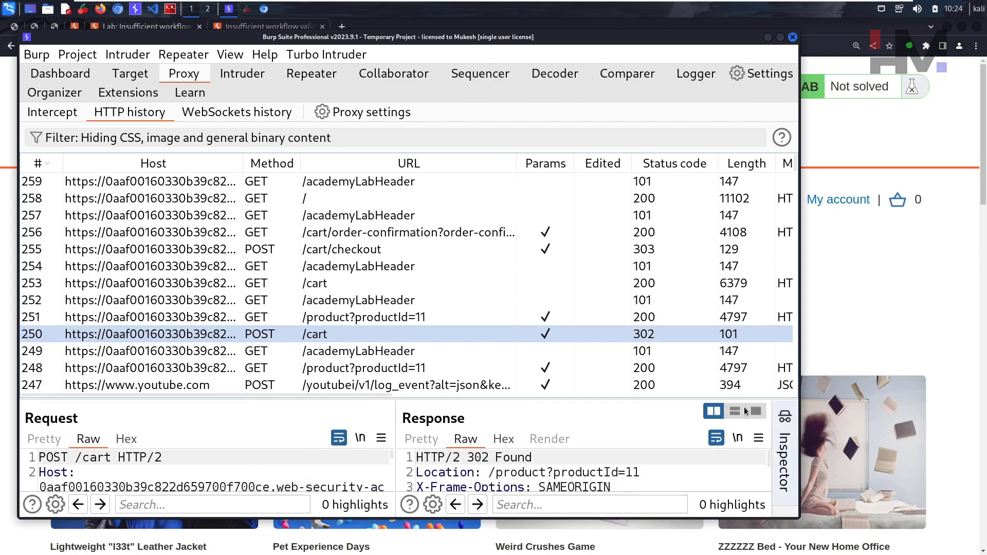
mouse_move(325, 407)
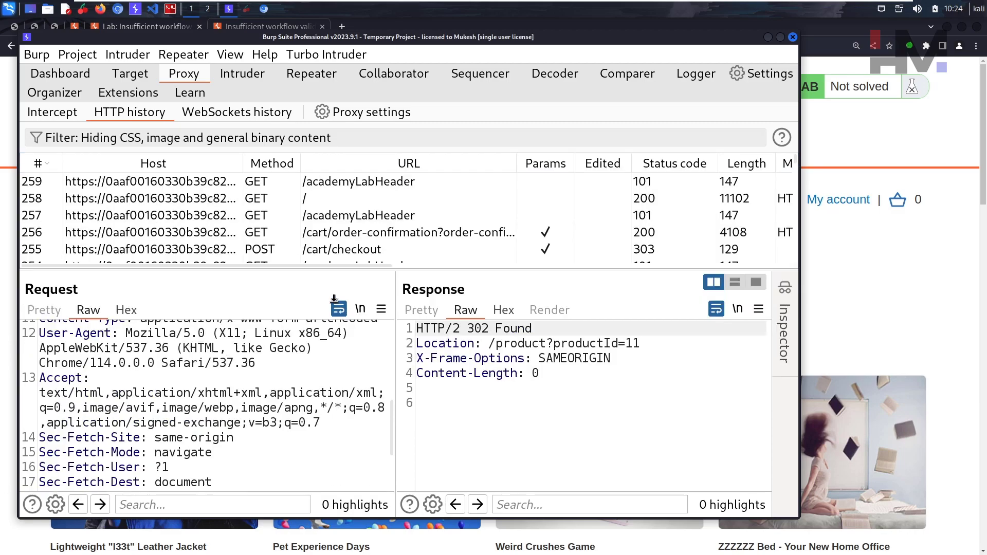
Review GET /cart and the POST /cart/checkout request with its 303 redirect
click(315, 335)
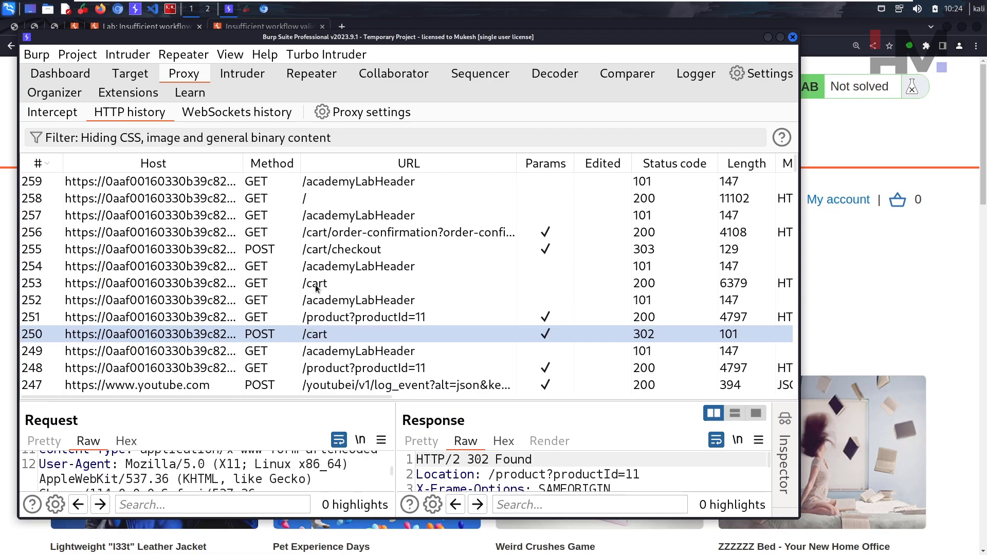
click(314, 283)
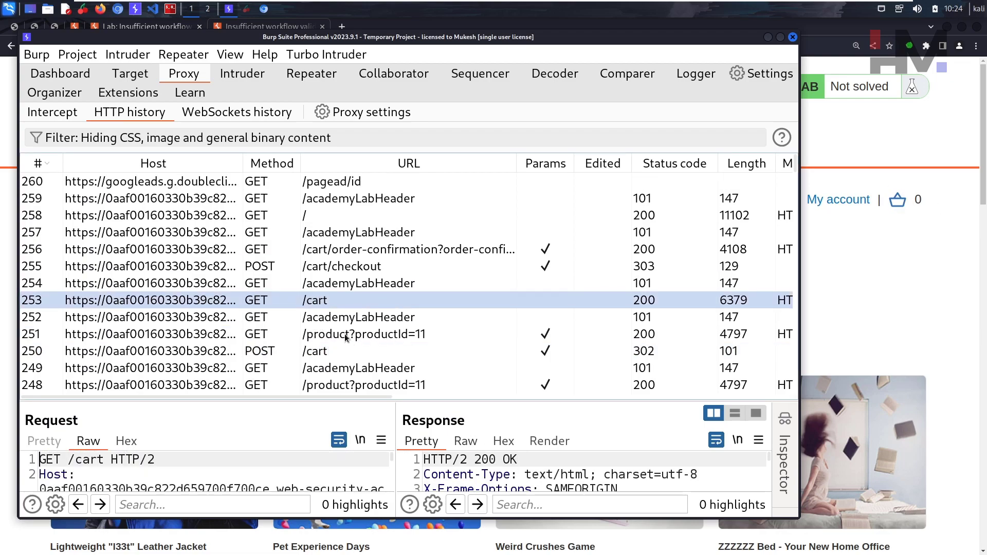
click(342, 284)
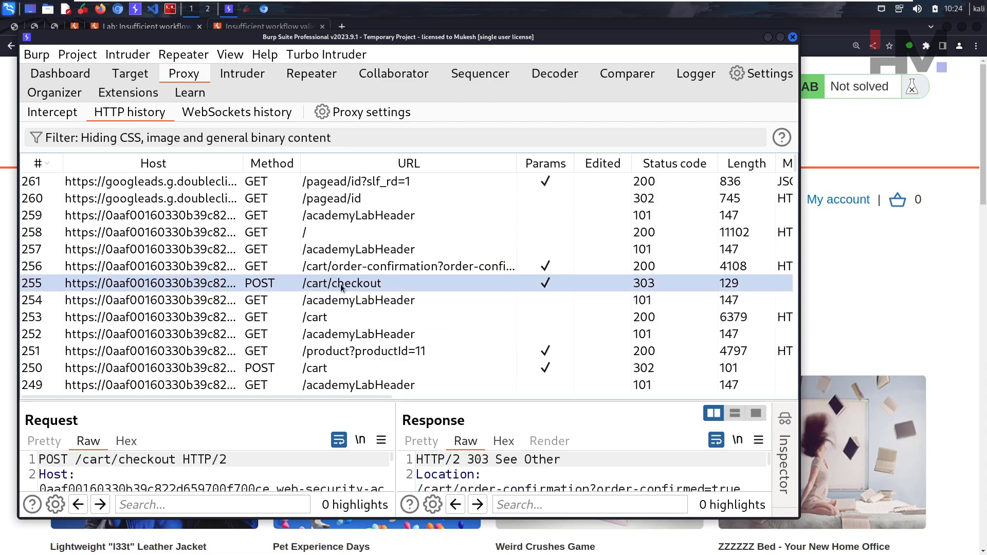
mouse_move(337, 310)
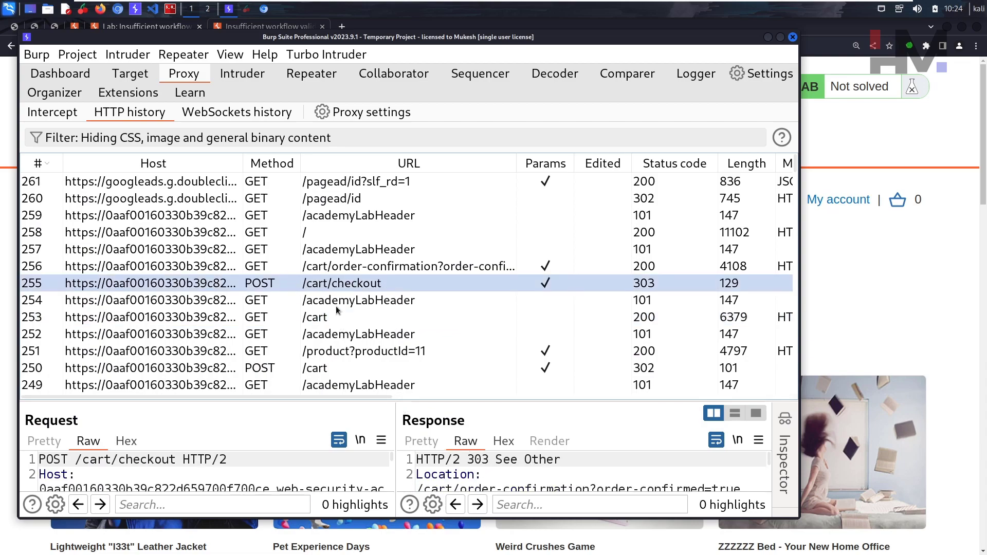
mouse_move(343, 288)
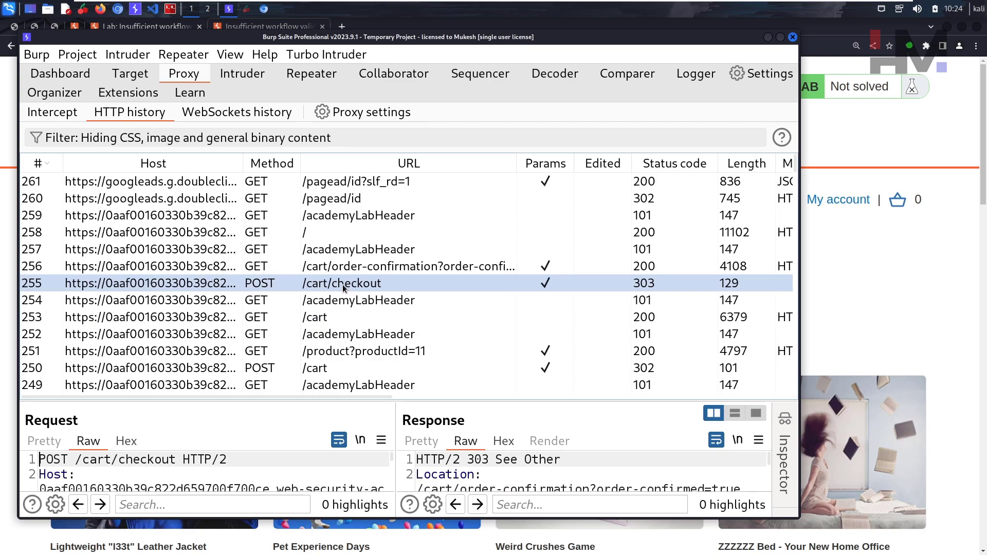
scroll(down, 3)
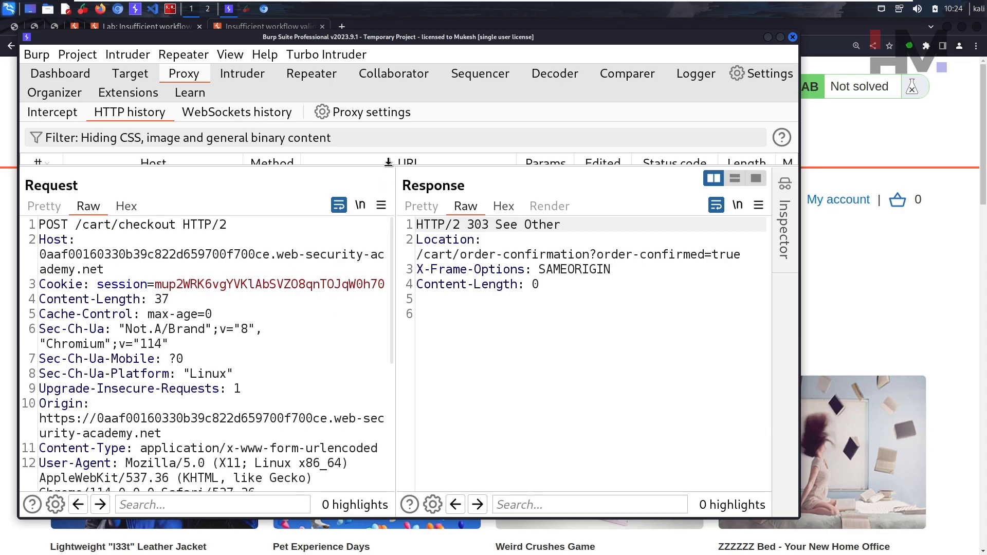
Select the GET /cart/order-confirmation?order-confirmed=true request showing its 200 OK response
click(340, 244)
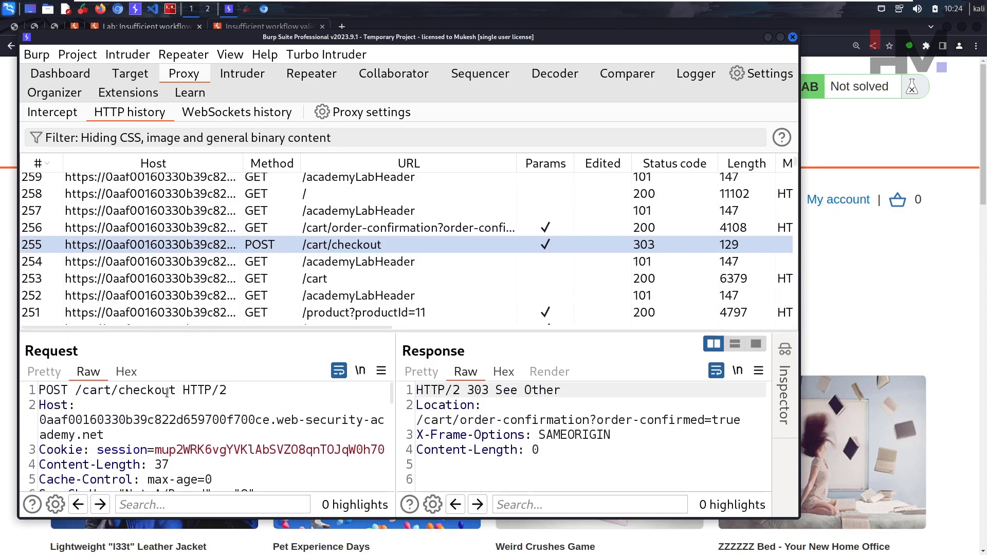
click(408, 227)
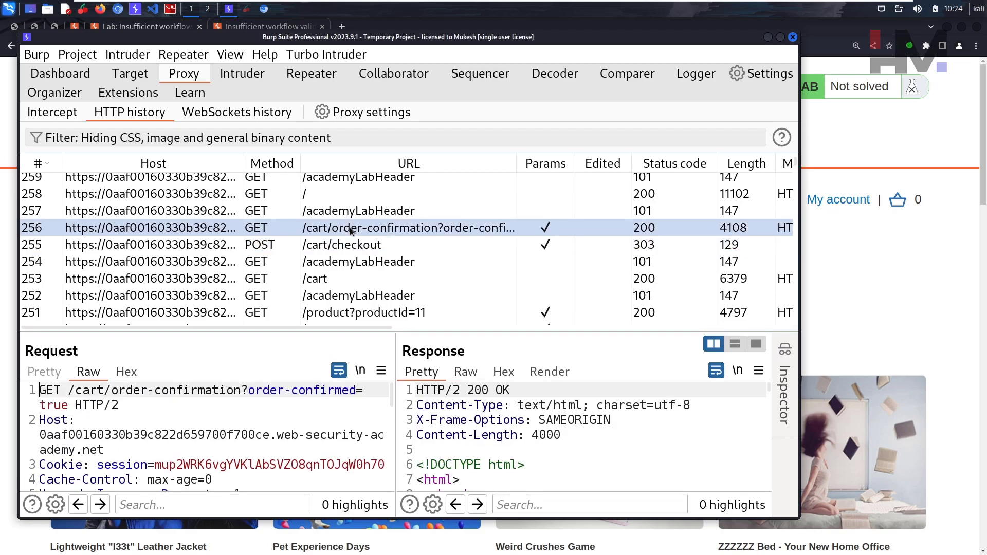
mouse_move(353, 245)
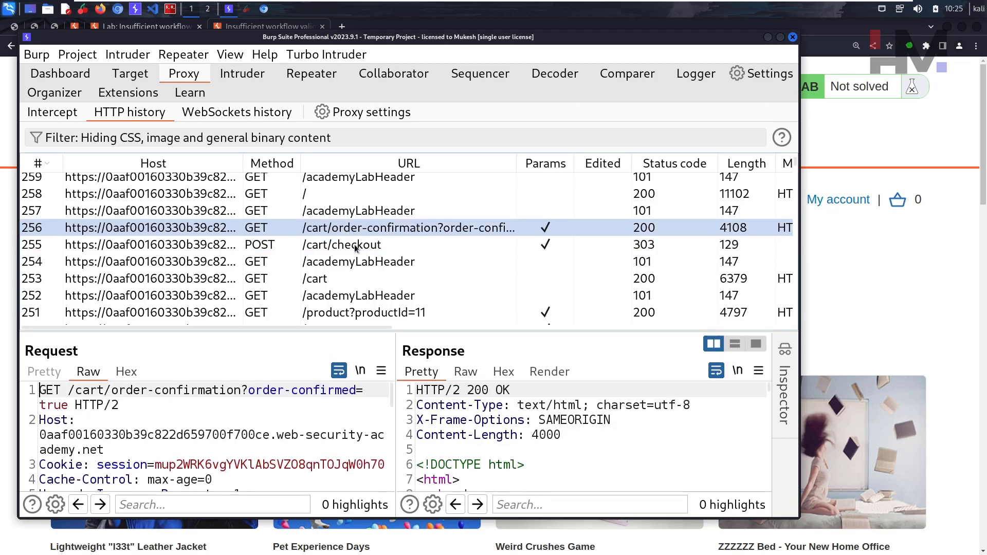
mouse_move(425, 235)
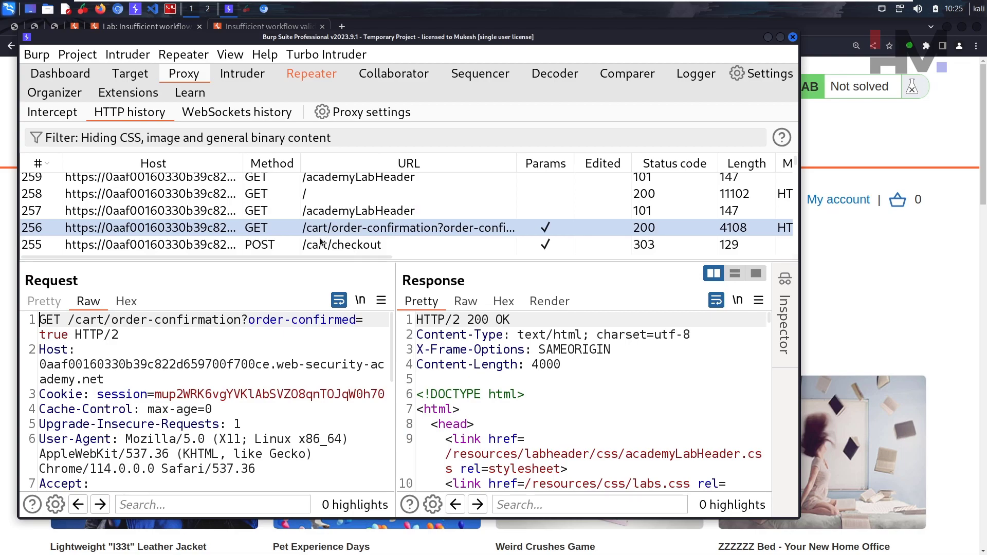
mouse_move(380, 227)
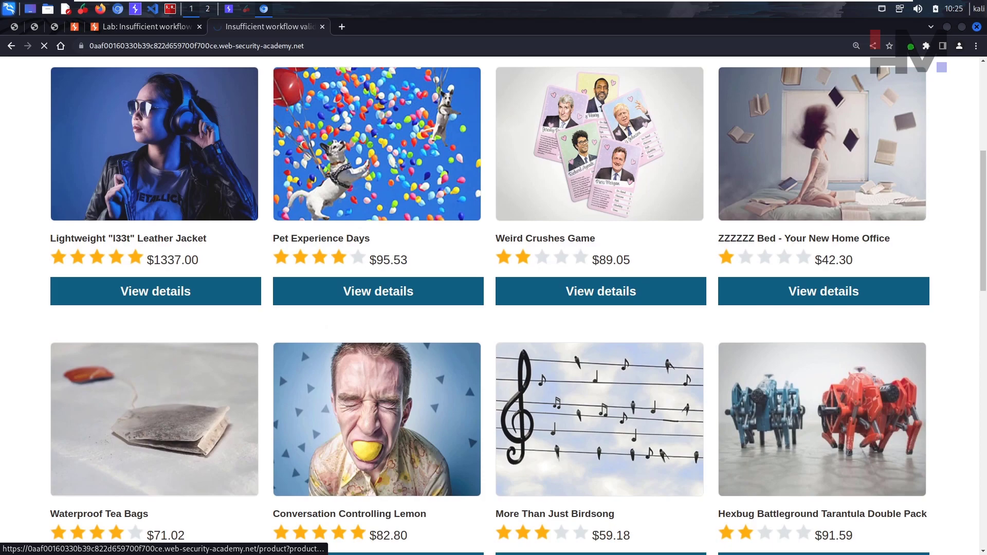
Put the $1337 Lightweight "l33t" Leather Jacket in the cart and view the cart
click(155, 291)
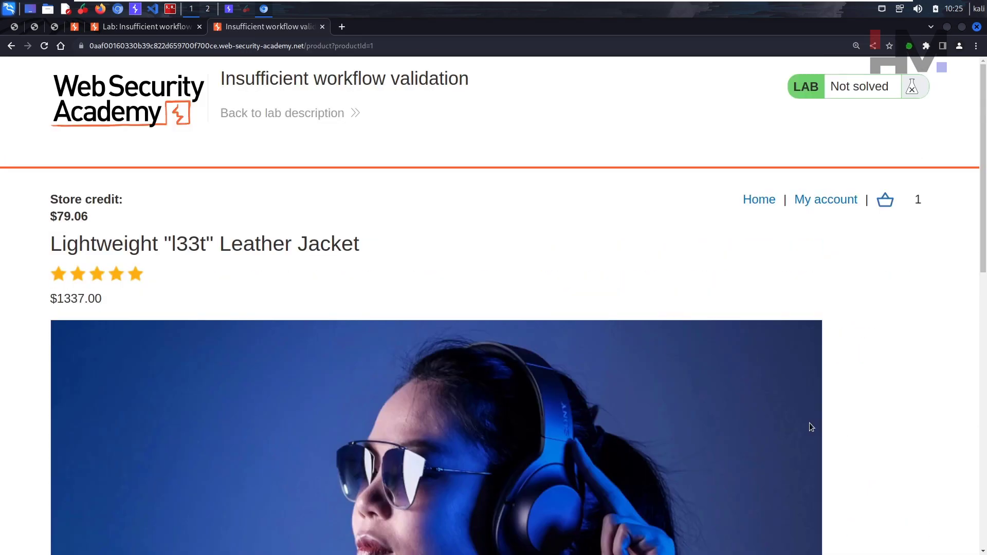
click(885, 199)
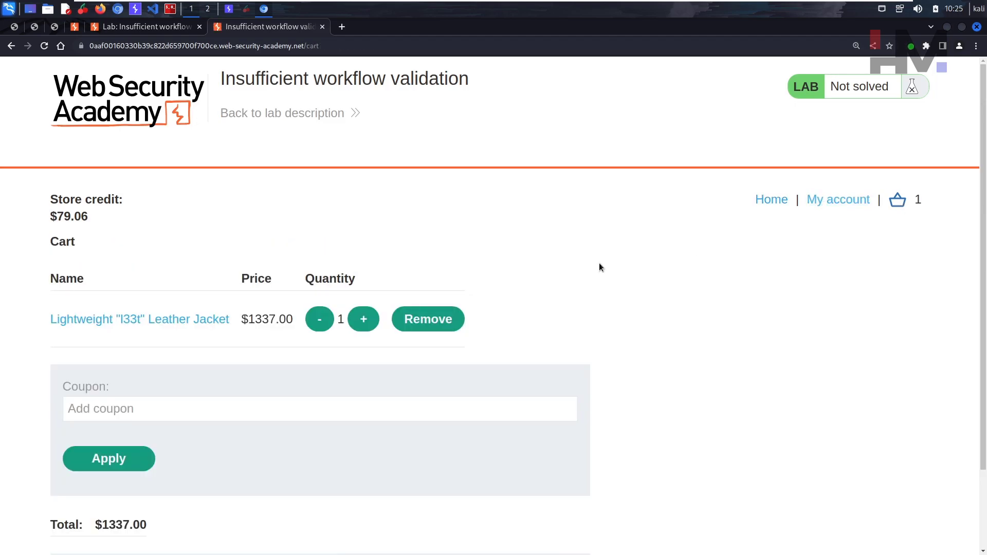
scroll(down, 3)
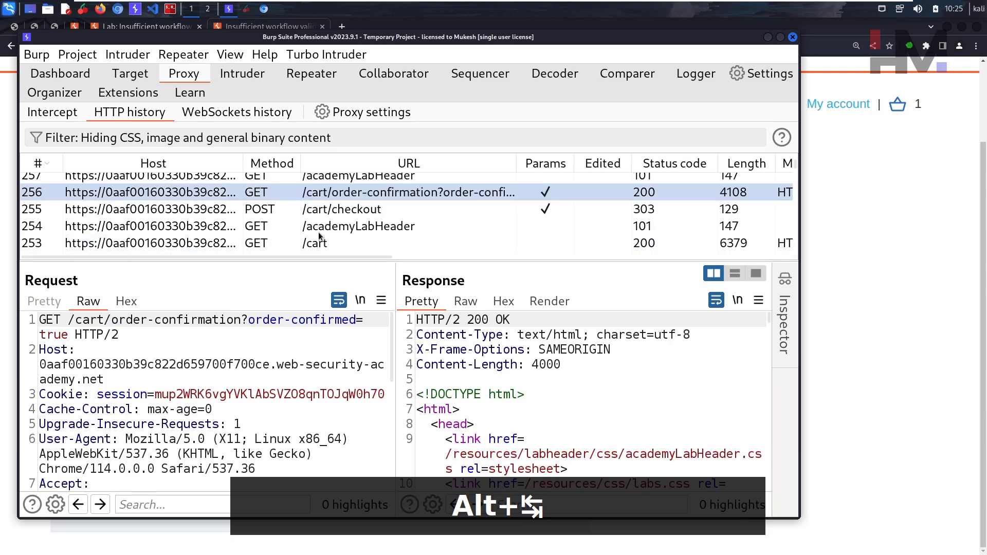
Review the checkout request, then load the order-confirmation request into Repeater tab 2
click(340, 209)
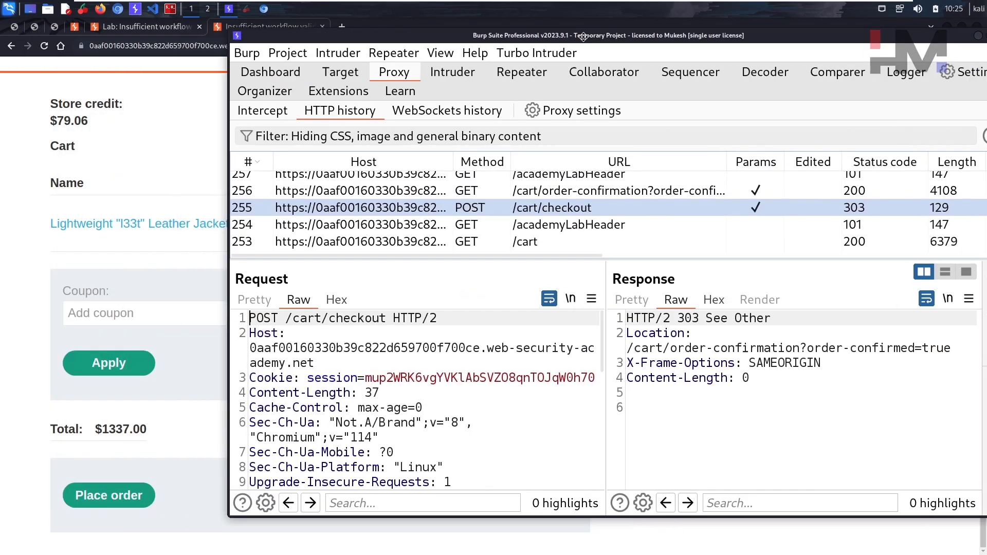
scroll(down, 3)
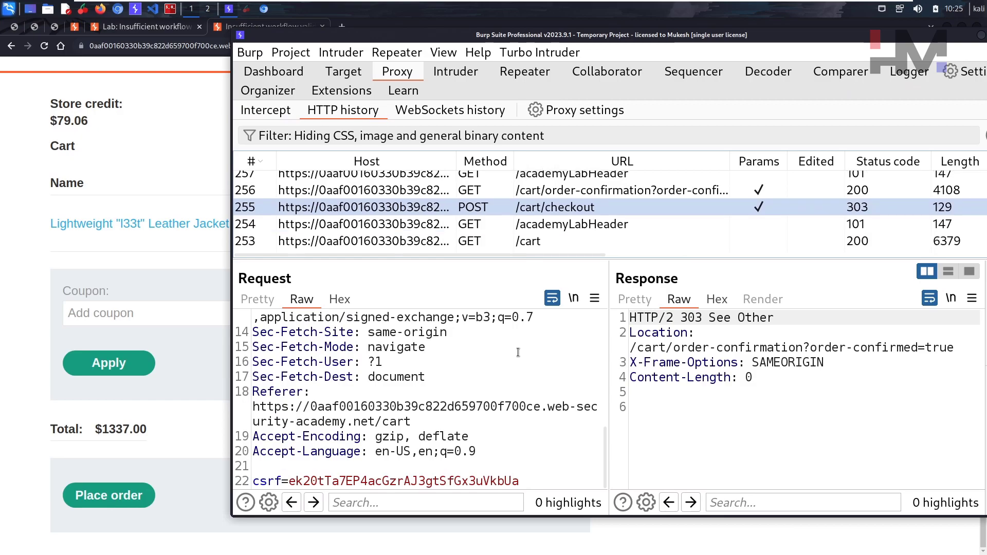
mouse_move(512, 211)
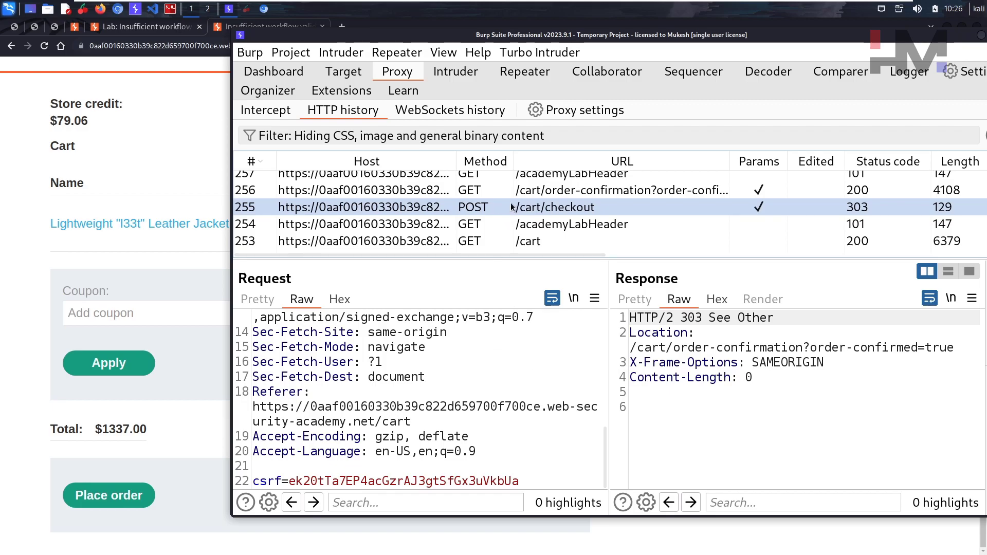
click(622, 190)
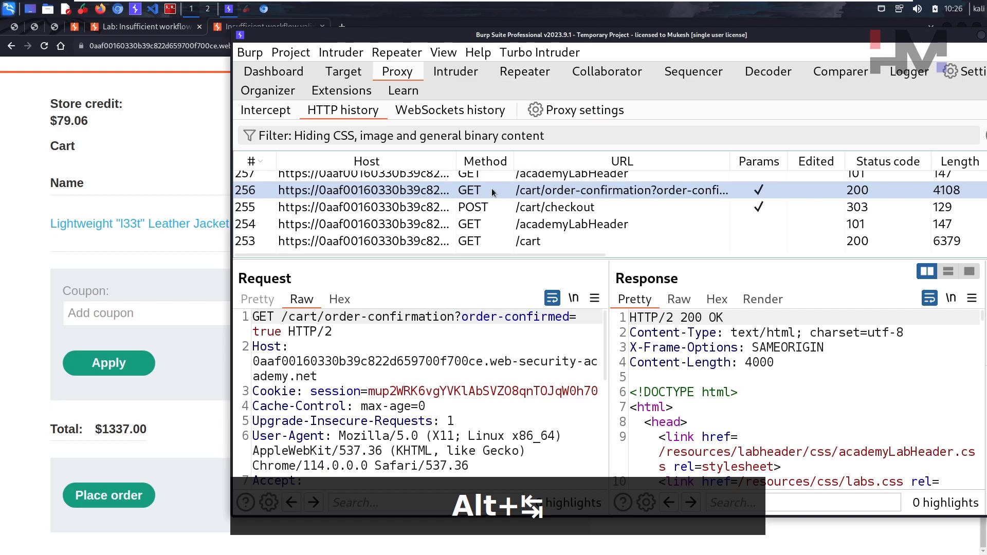
click(525, 71)
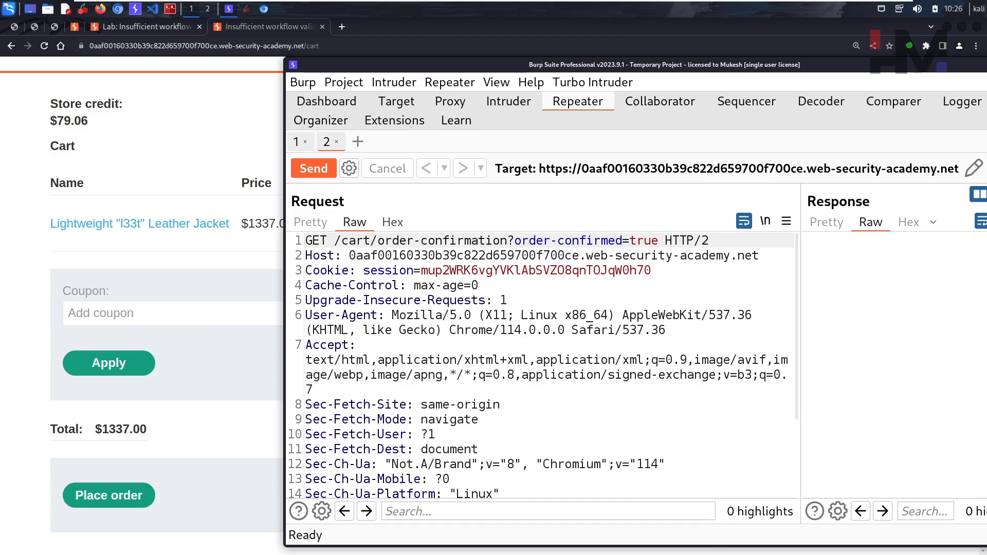
Send the order-confirmation GET from Repeater, marking the lab Solved with the jacket bought
click(313, 168)
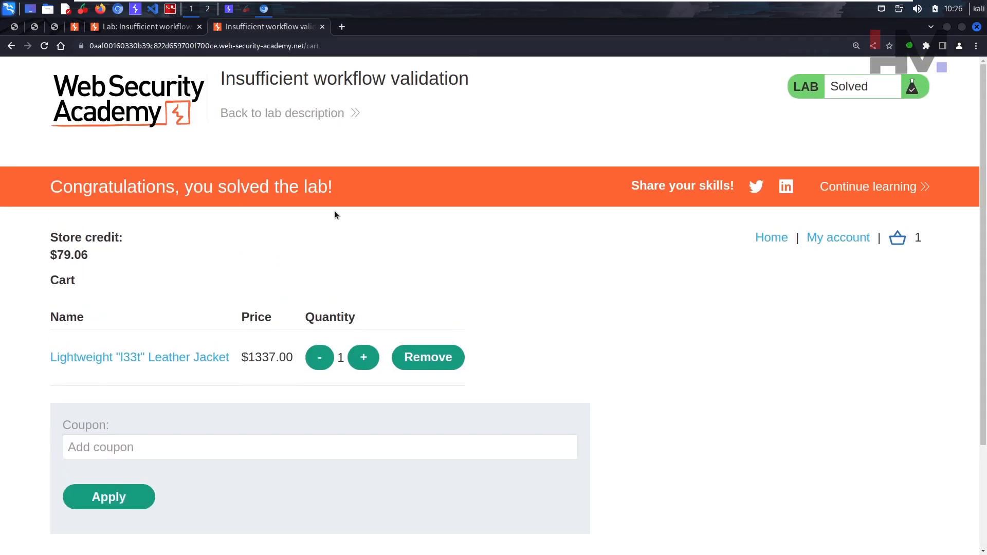
mouse_move(219, 277)
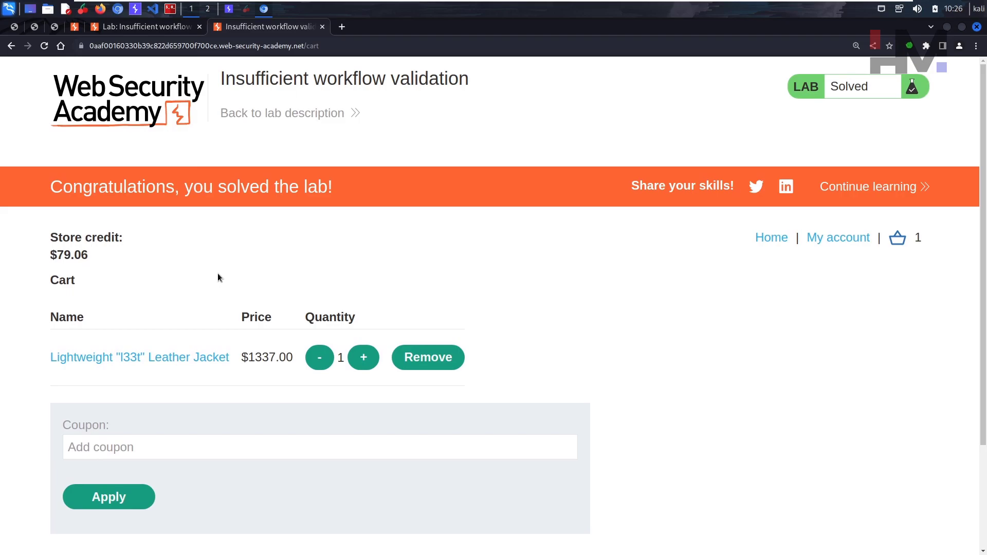
mouse_move(228, 273)
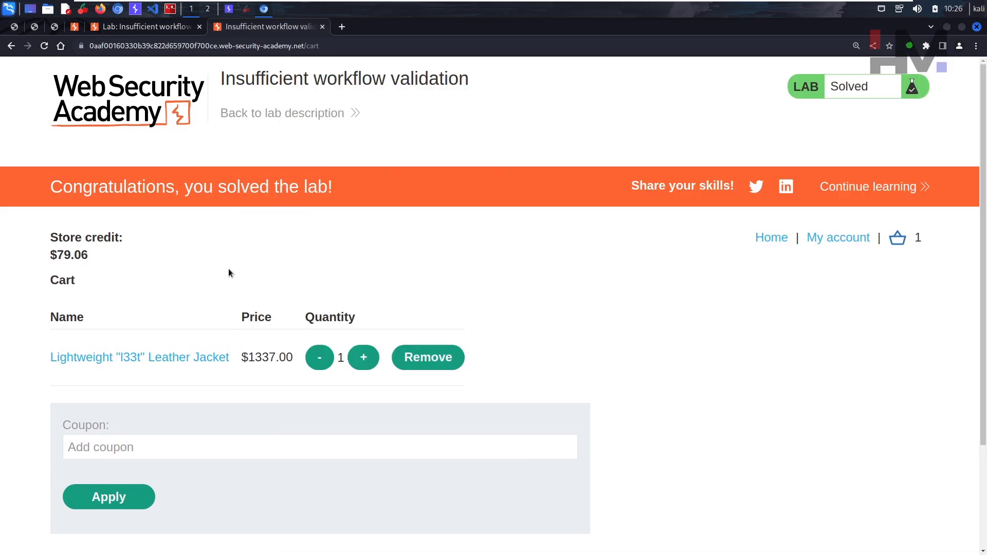
Switch back to Burp and open a new browser tab for the replayed response
key(alt+tab)
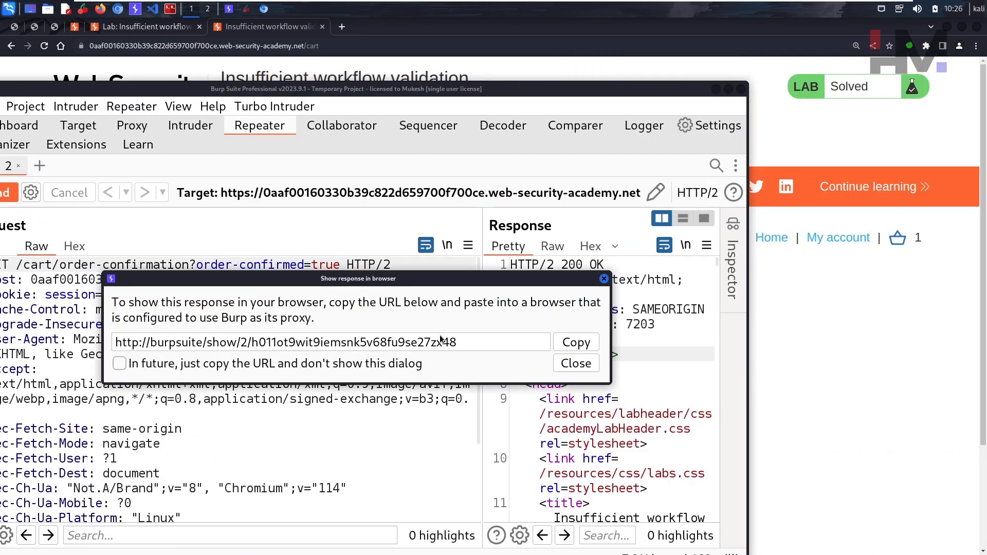
click(465, 26)
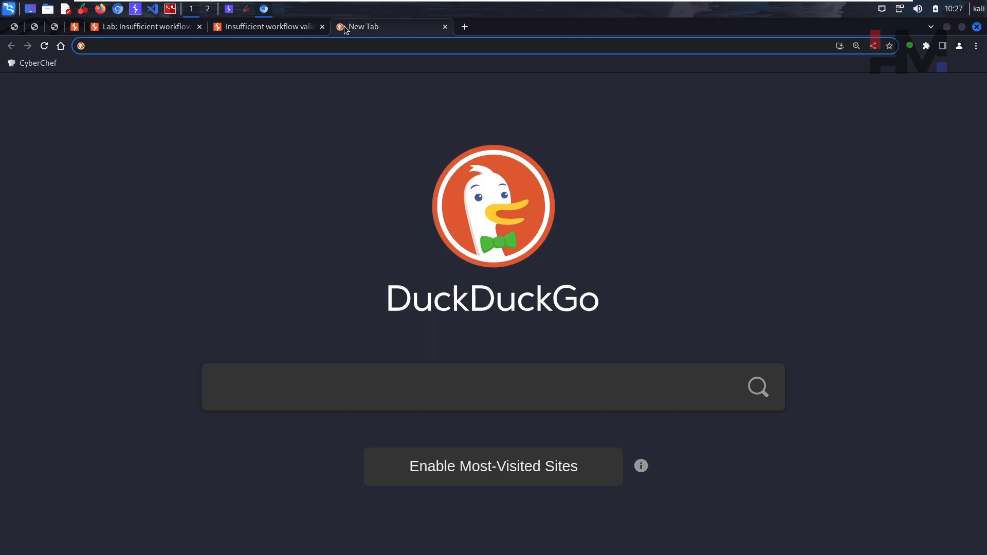